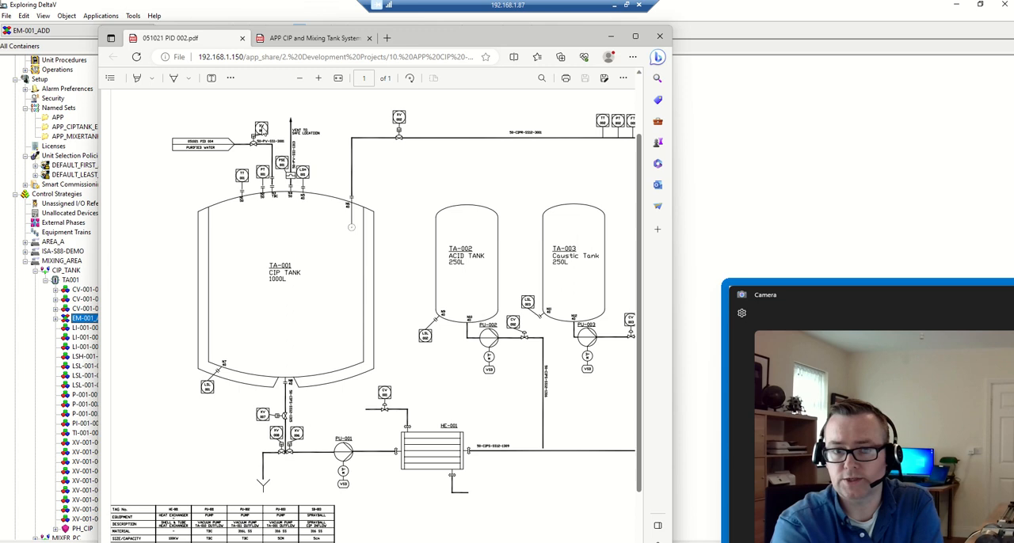
pyautogui.moveTo(261, 130)
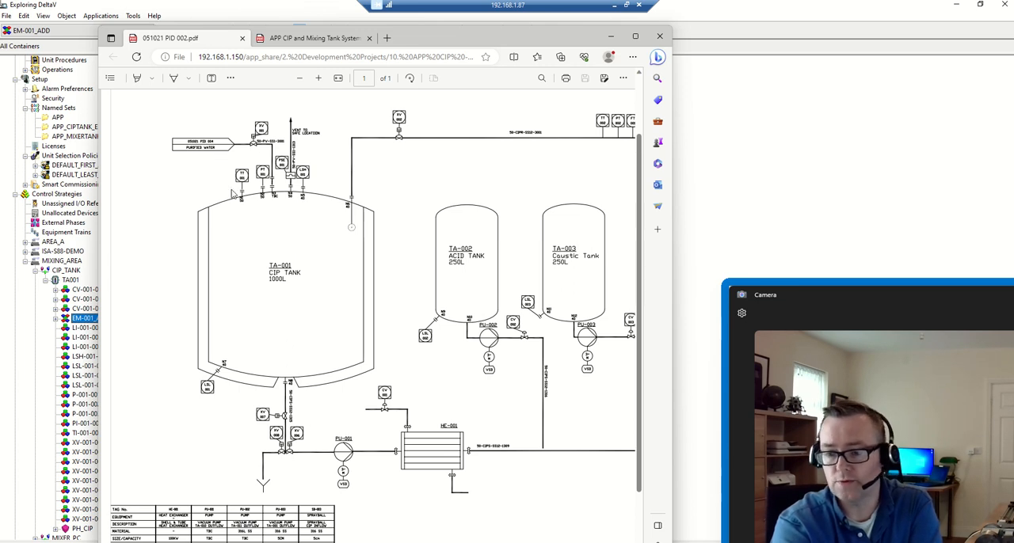
pyautogui.moveTo(412, 145)
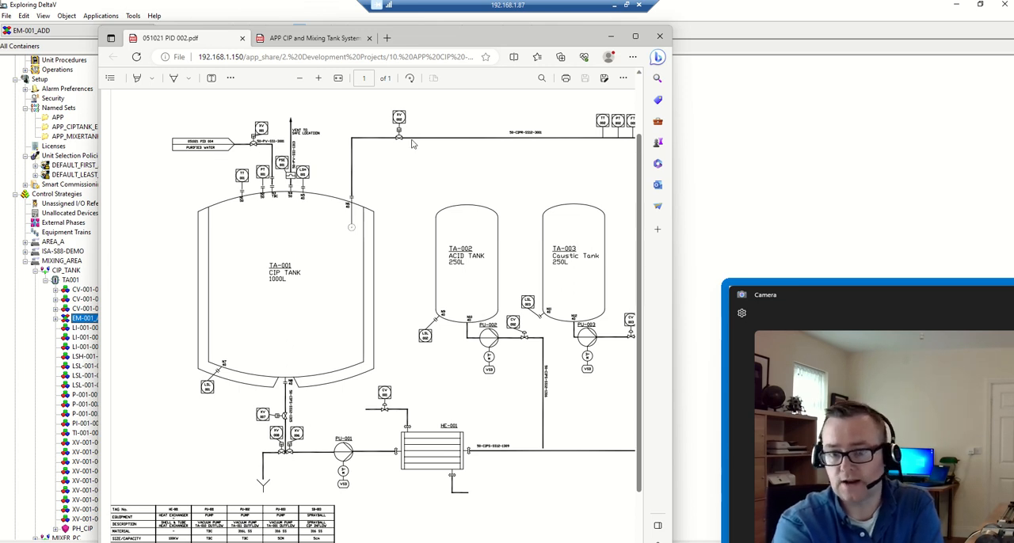
pyautogui.moveTo(351, 181)
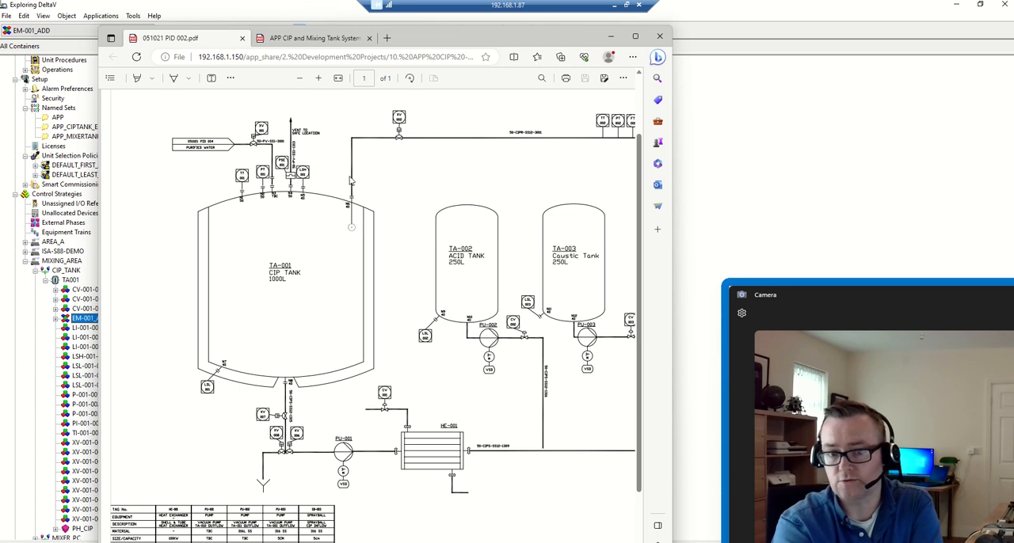
pyautogui.moveTo(342, 228)
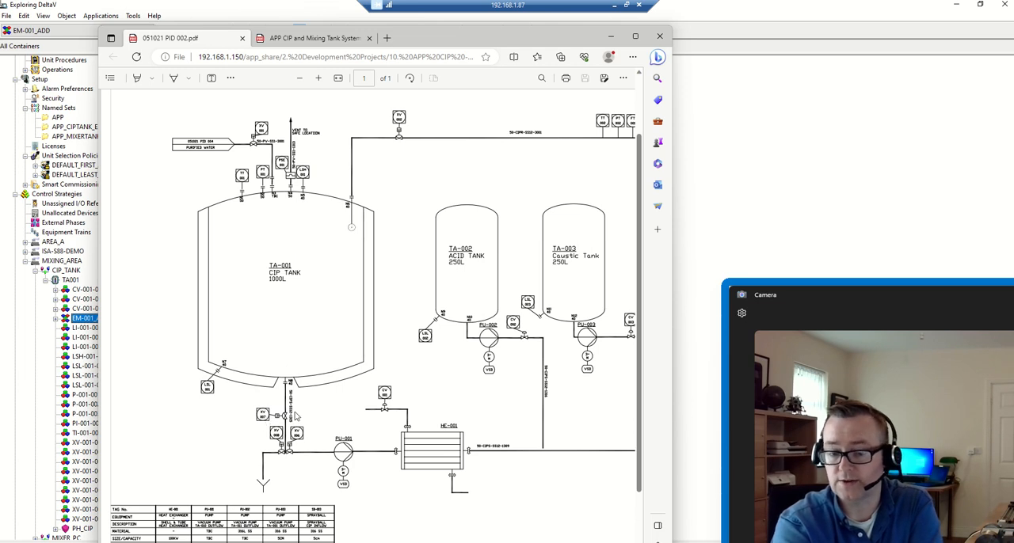
pyautogui.moveTo(388, 330)
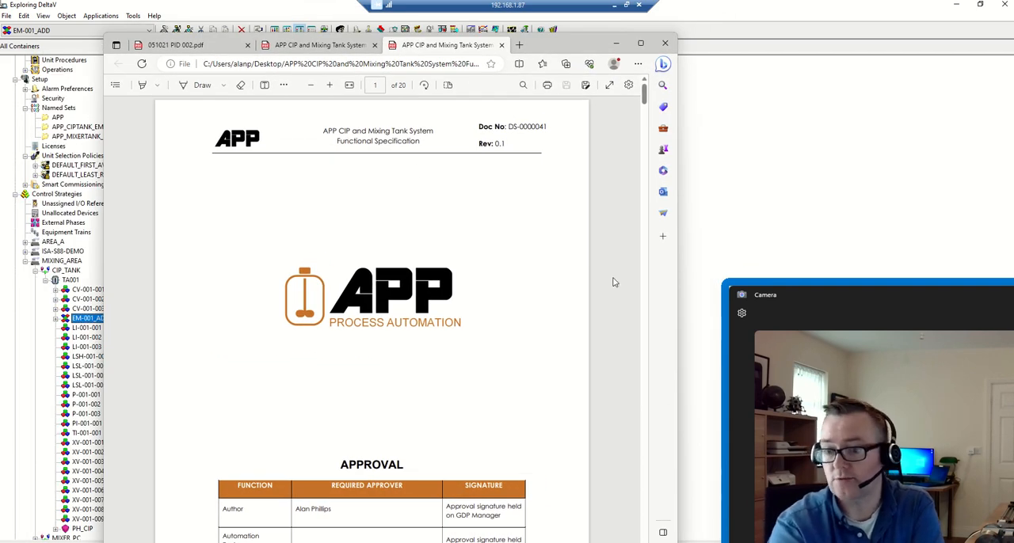
# Step: Scroll the functional specification down to section 9, Mixer Clean Loop
pyautogui.scroll(-3)
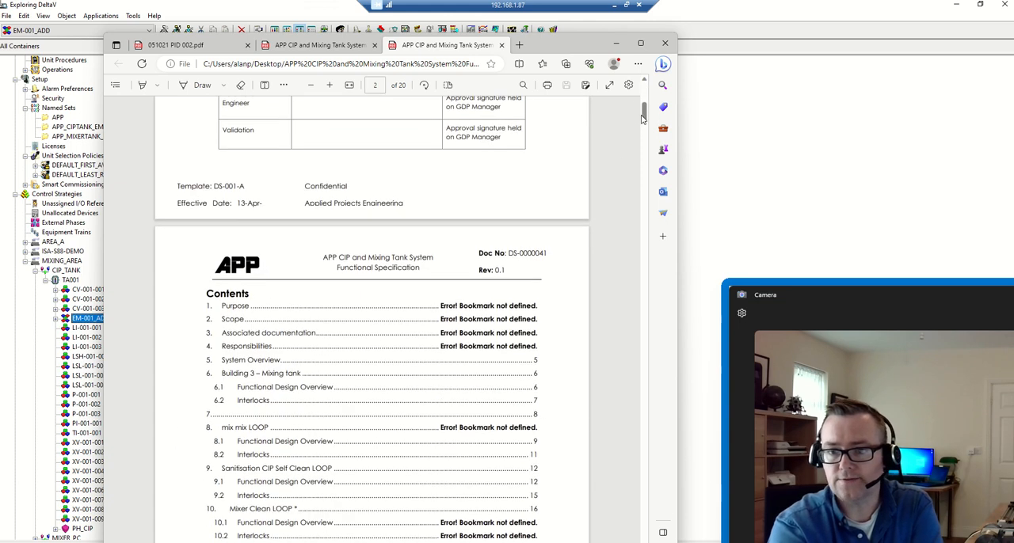
pyautogui.scroll(-3)
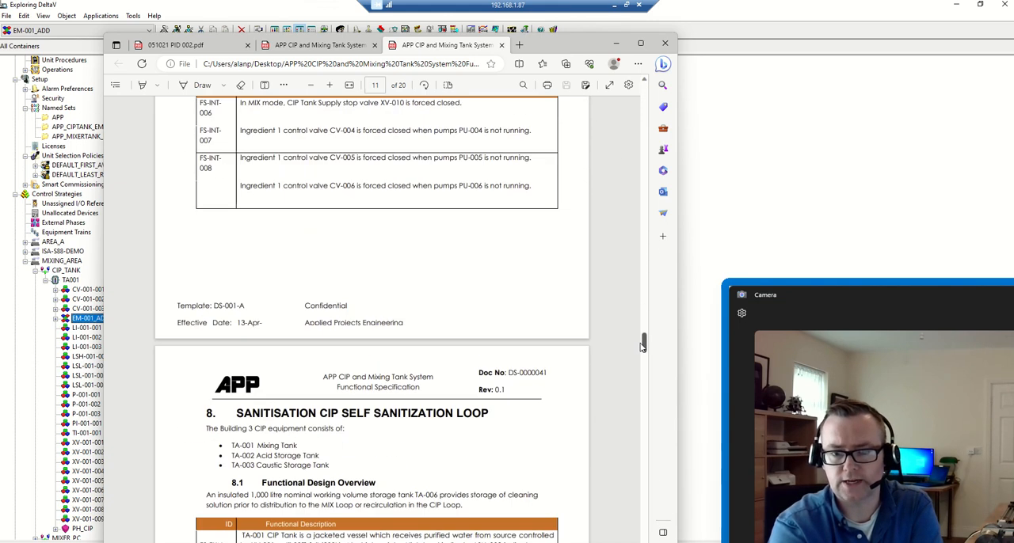
pyautogui.scroll(-3)
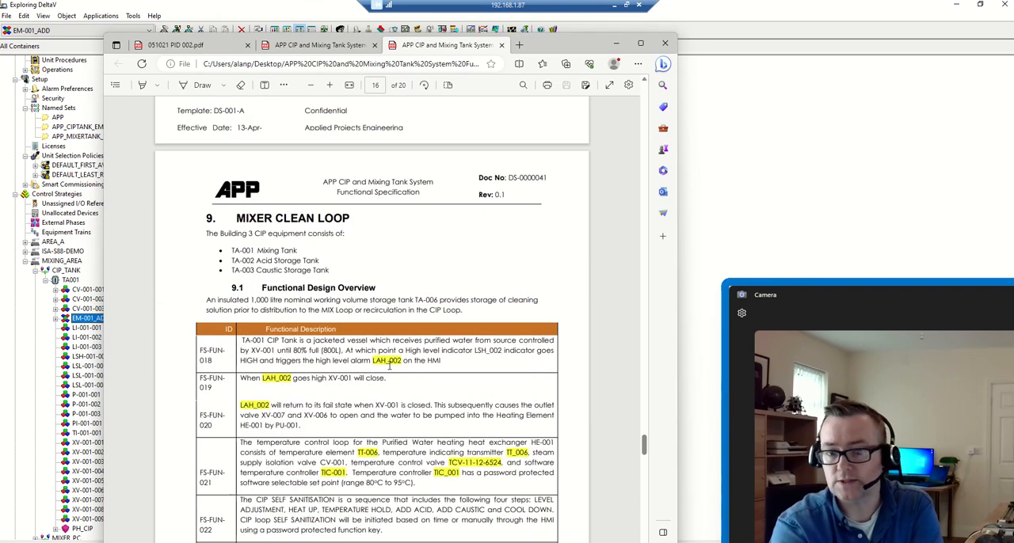
pyautogui.moveTo(358, 392)
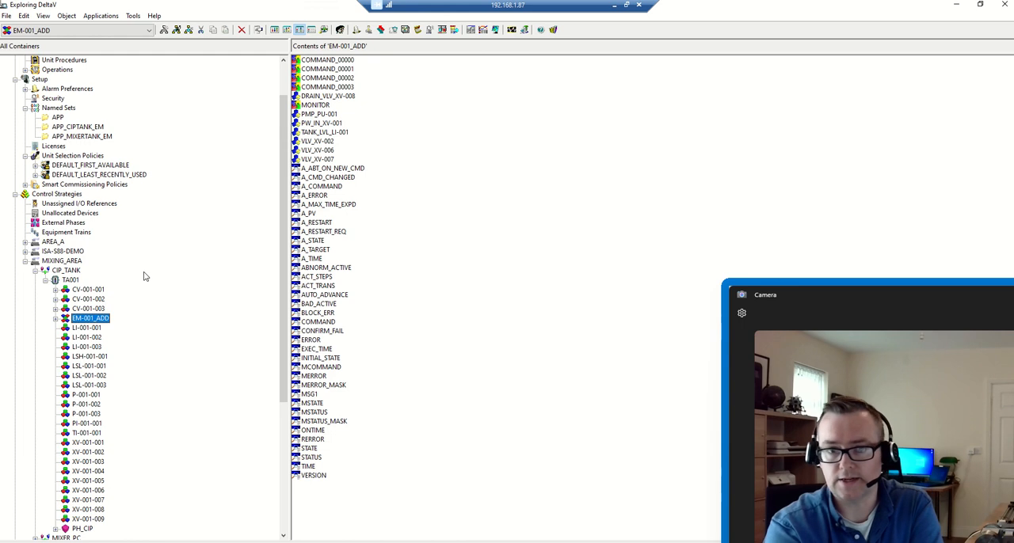
pyautogui.moveTo(177, 282)
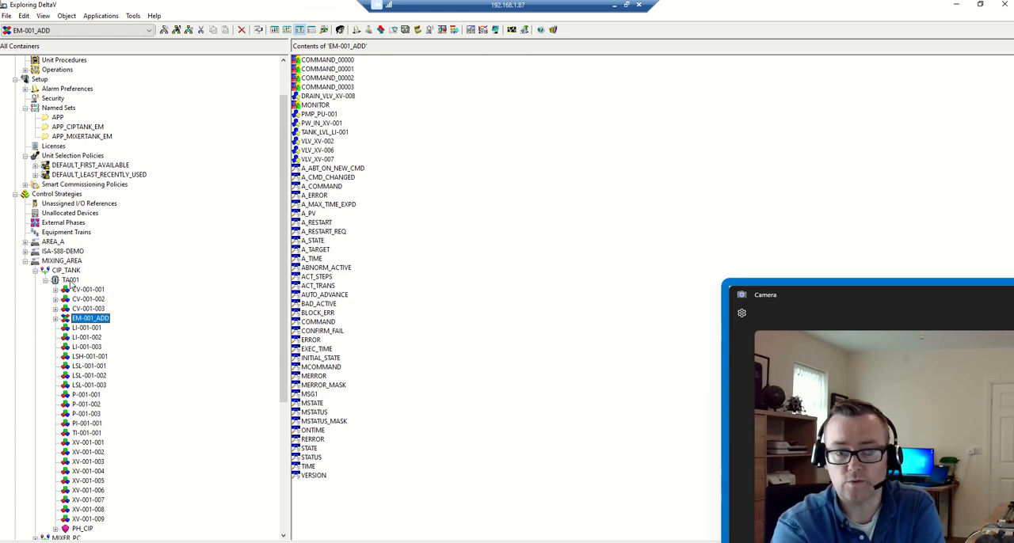
pyautogui.moveTo(85, 404)
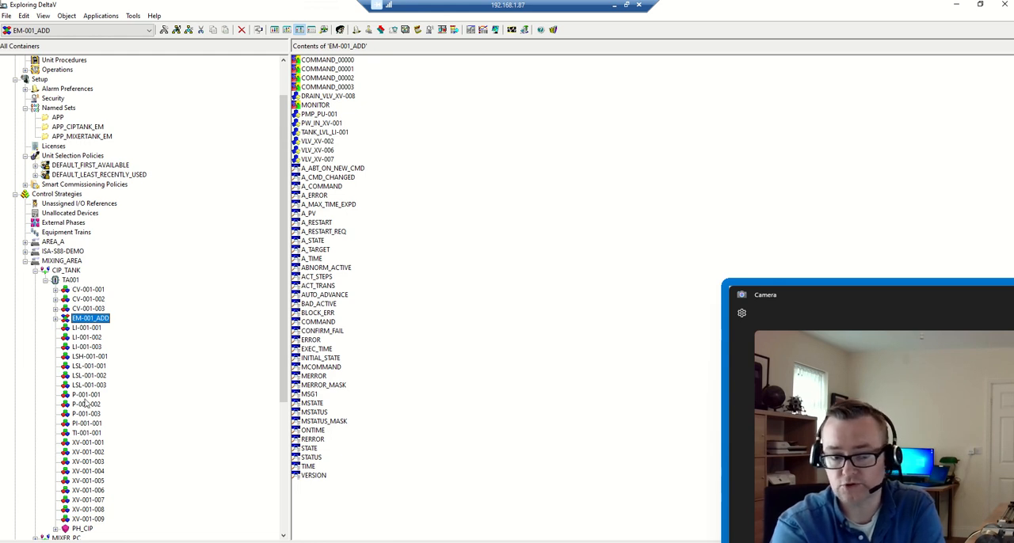
pyautogui.moveTo(133, 335)
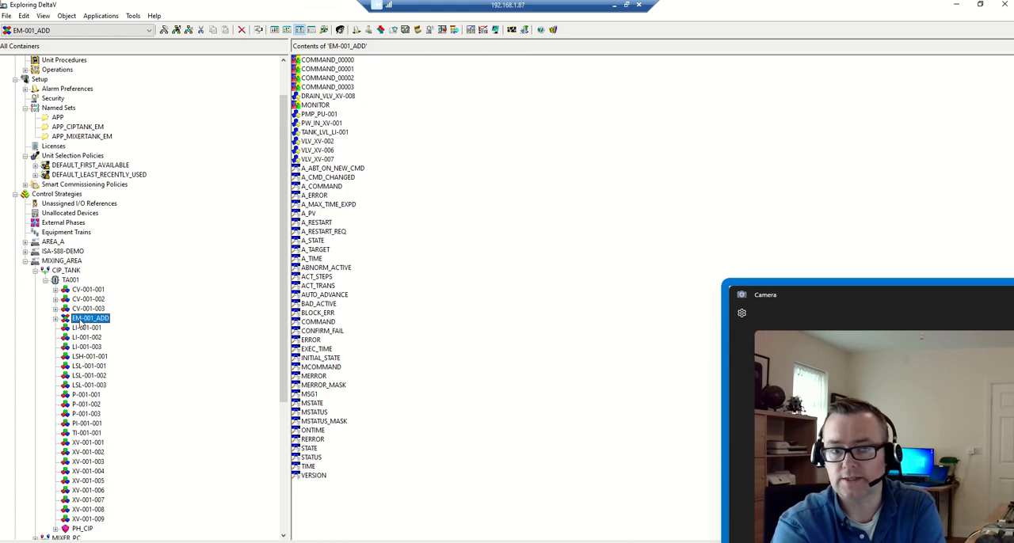
pyautogui.rightClick(89, 317)
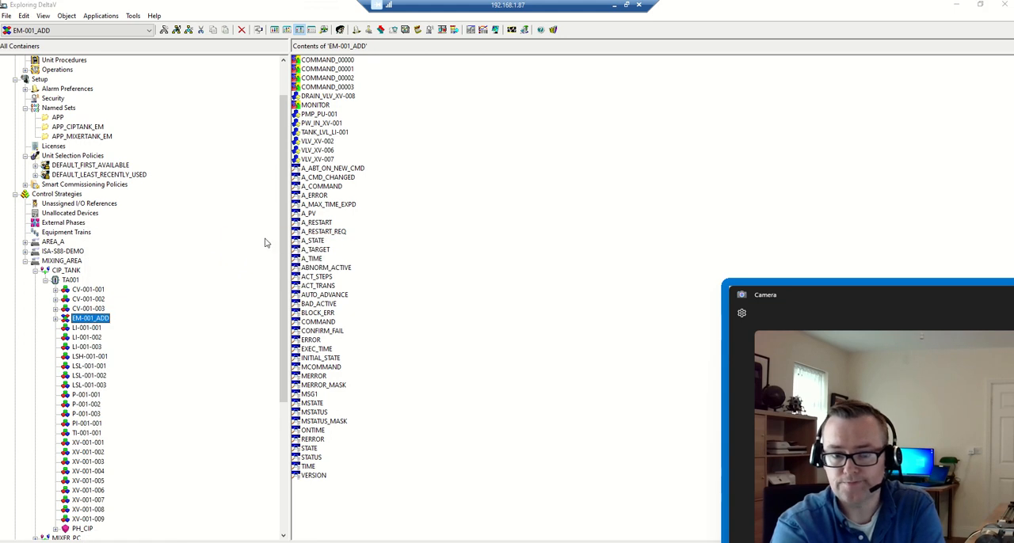
# Step: Open EM-001_ADD for editing and view the HOLD and IDLE command logic diagrams
pyautogui.doubleClick(90, 317)
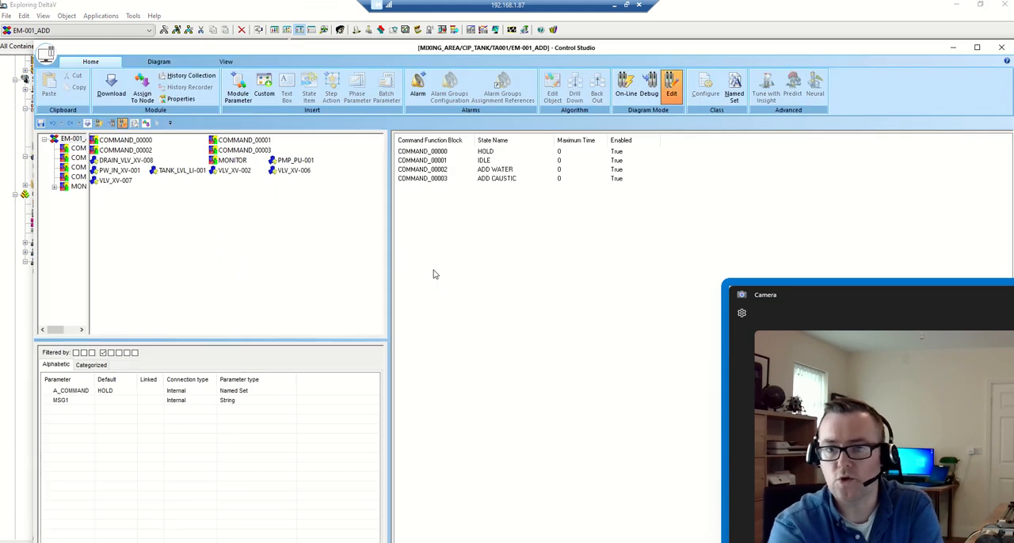
pyautogui.moveTo(152, 257)
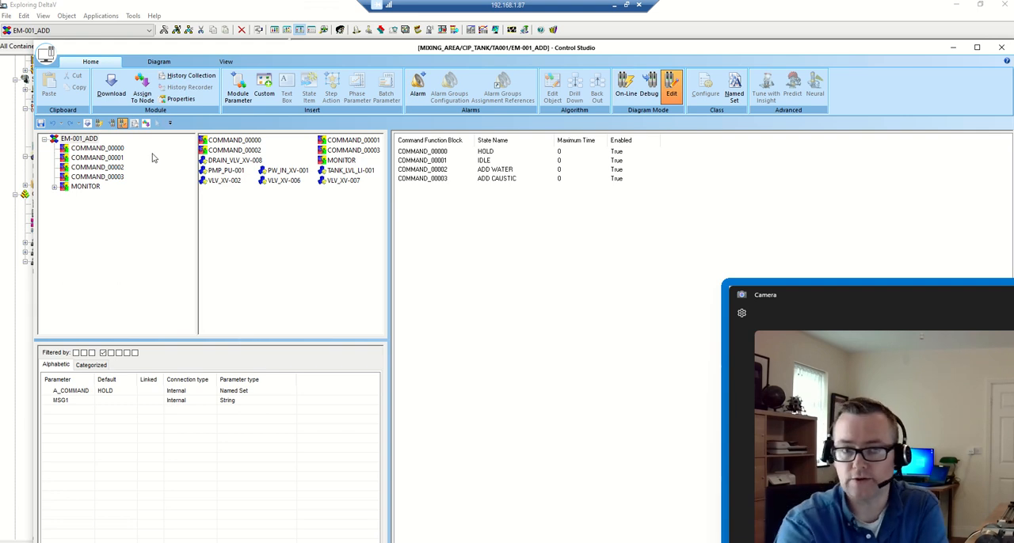
pyautogui.click(98, 148)
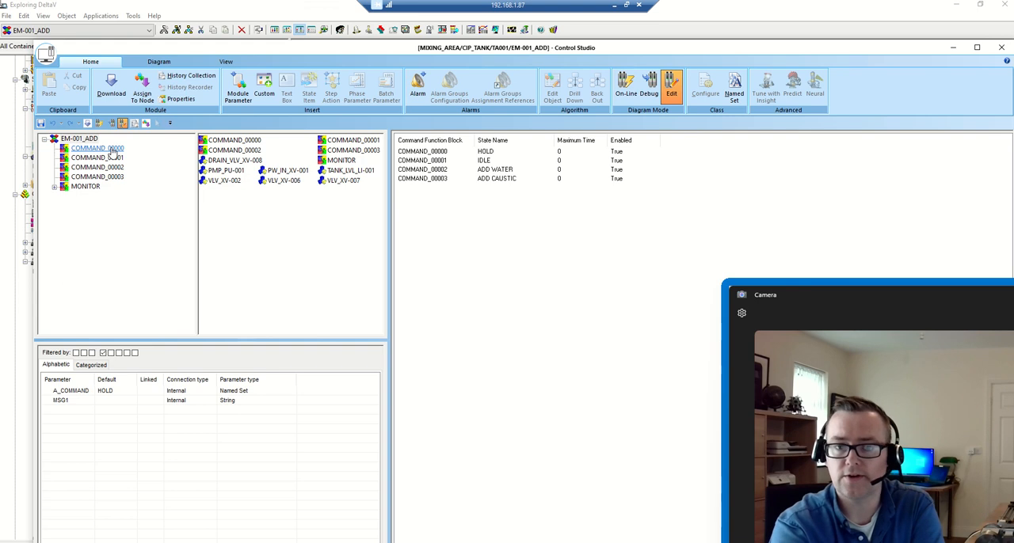
pyautogui.doubleClick(96, 149)
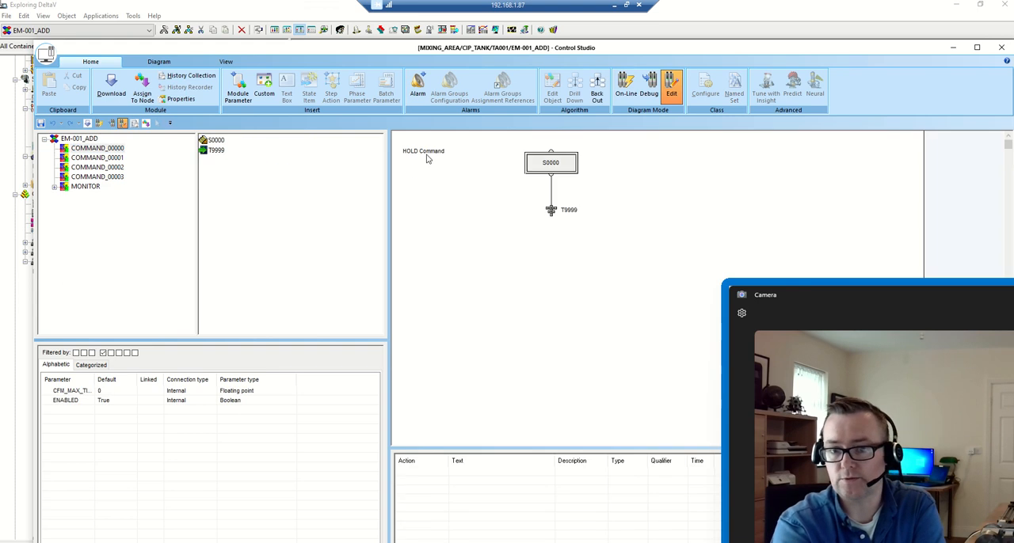
pyautogui.click(98, 158)
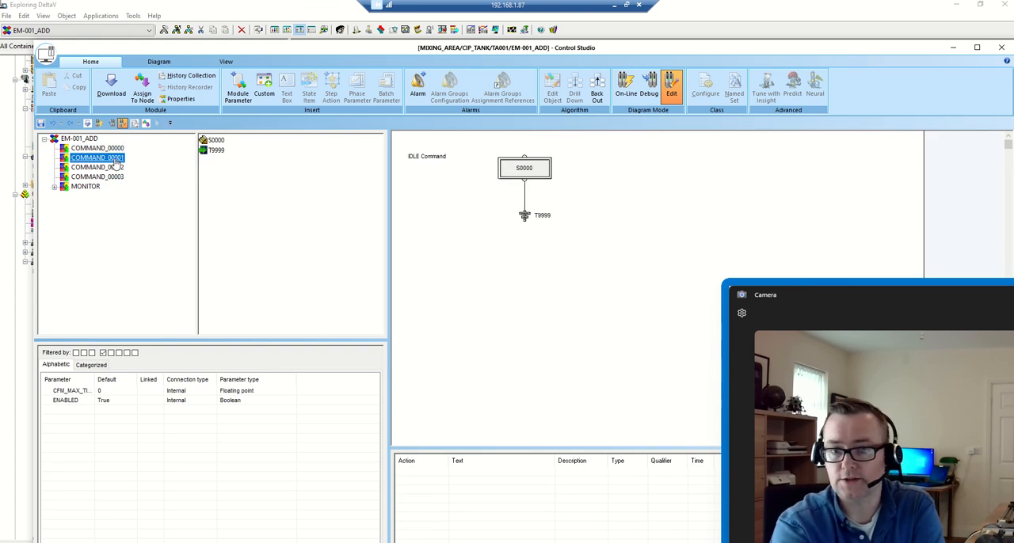
# Step: View the ADD WATER and ADD CAUSTIC command diagrams, then return to the EM-001_ADD module overview
pyautogui.click(96, 167)
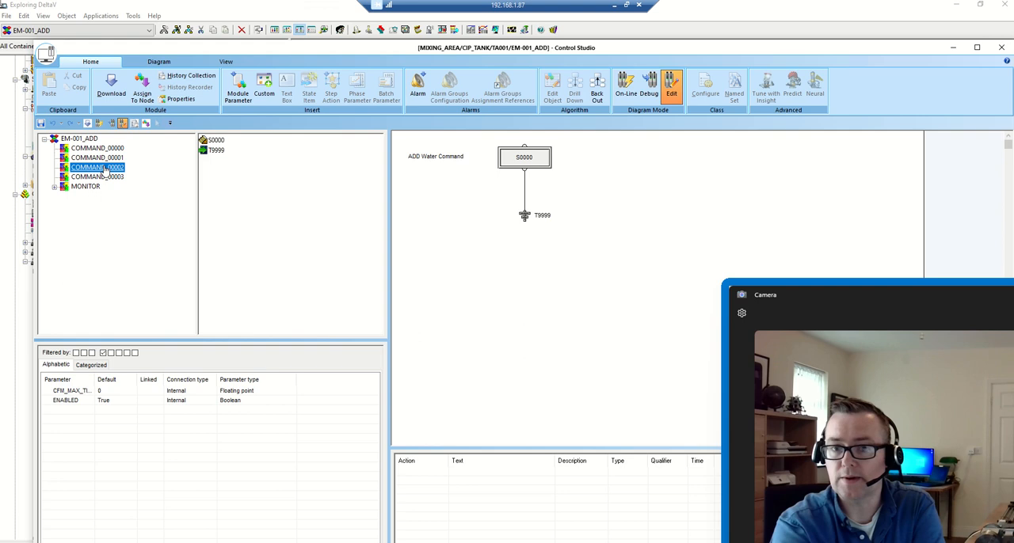
pyautogui.click(97, 177)
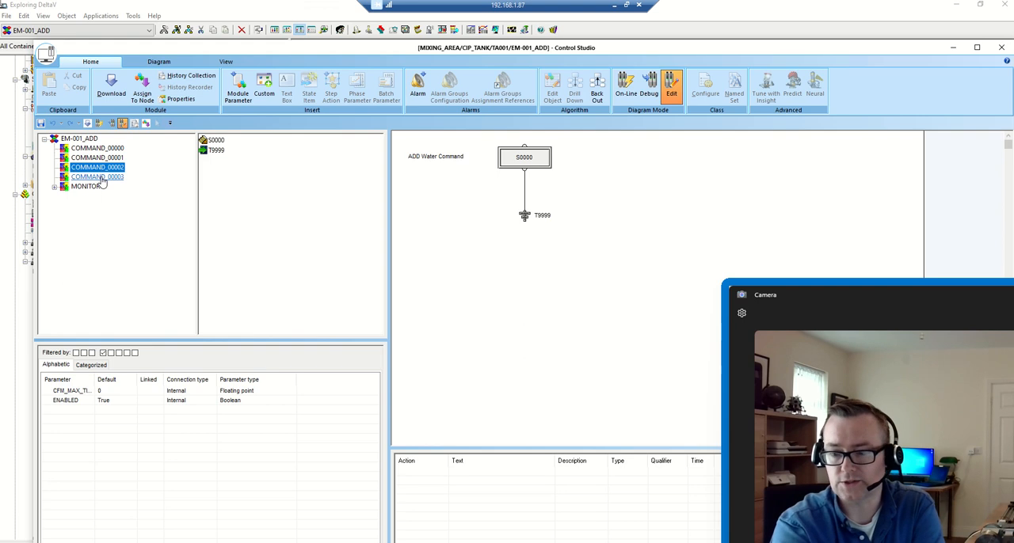
pyautogui.click(96, 177)
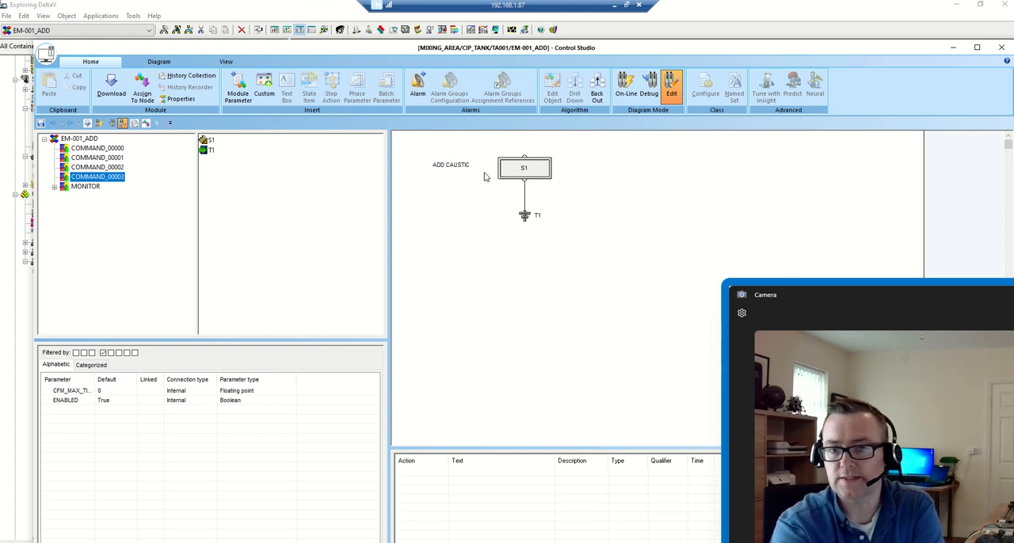
pyautogui.moveTo(451, 178)
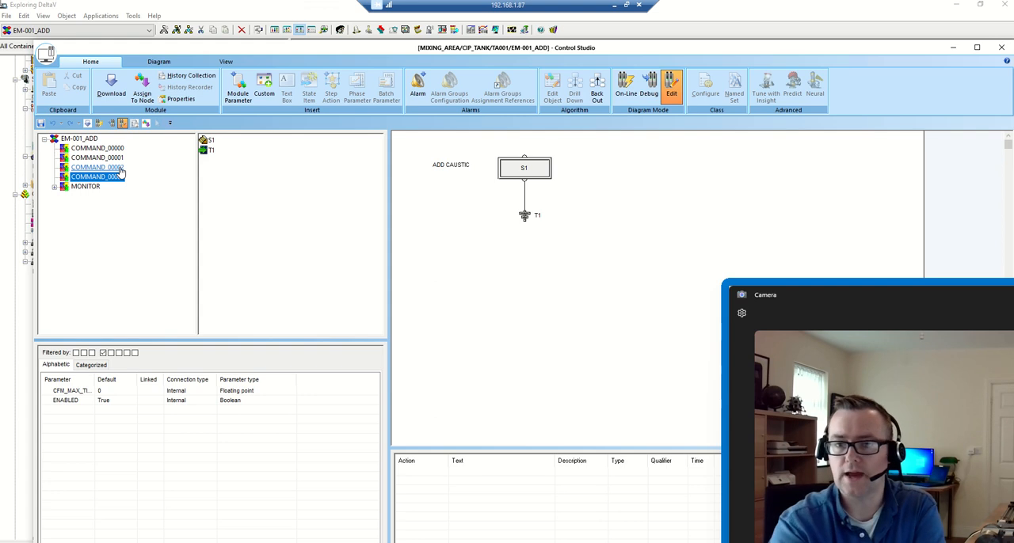
pyautogui.click(97, 168)
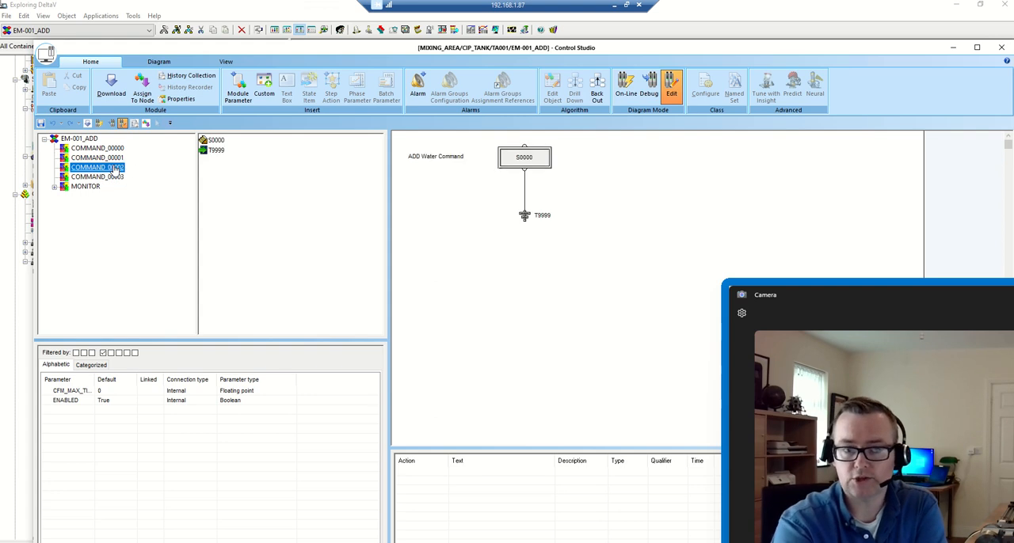
pyautogui.click(80, 139)
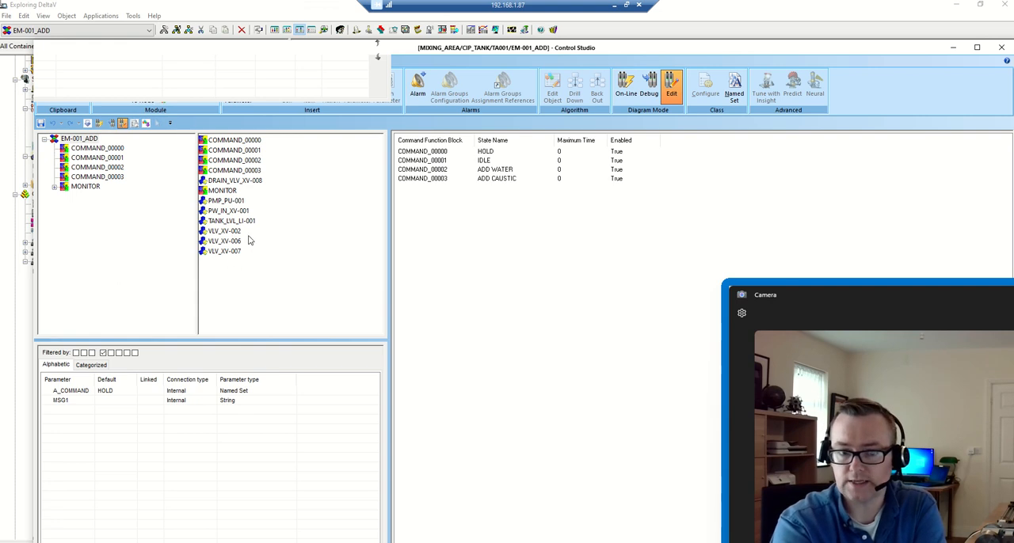
# Step: Inspect the parameters of two EM-001_ADD valve blocks and the context menu of one
pyautogui.click(225, 232)
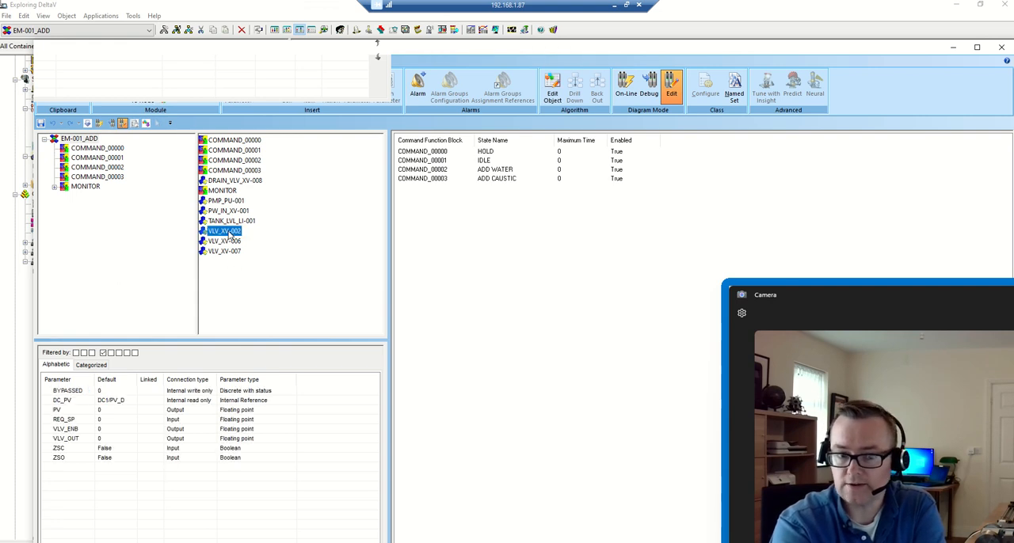
pyautogui.click(223, 241)
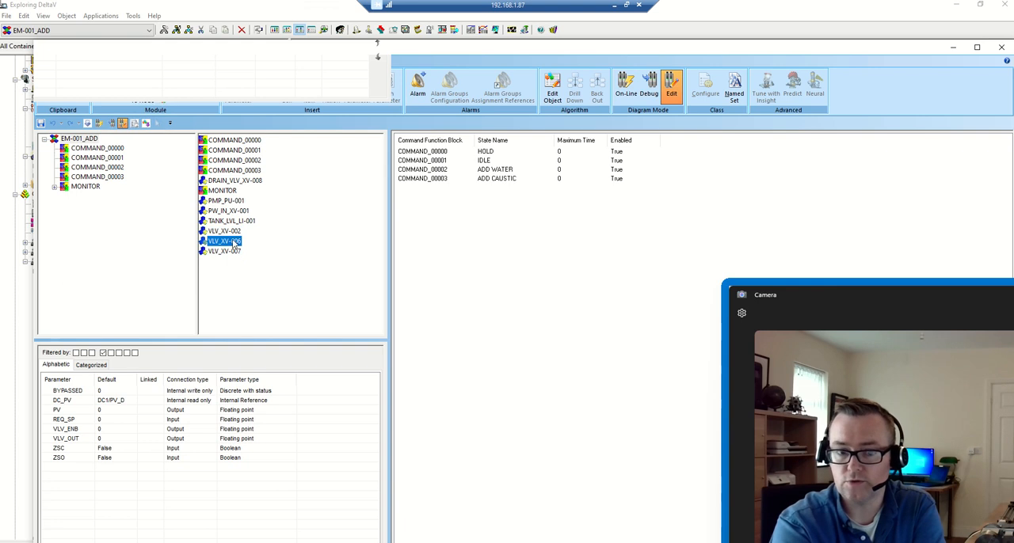
pyautogui.rightClick(225, 241)
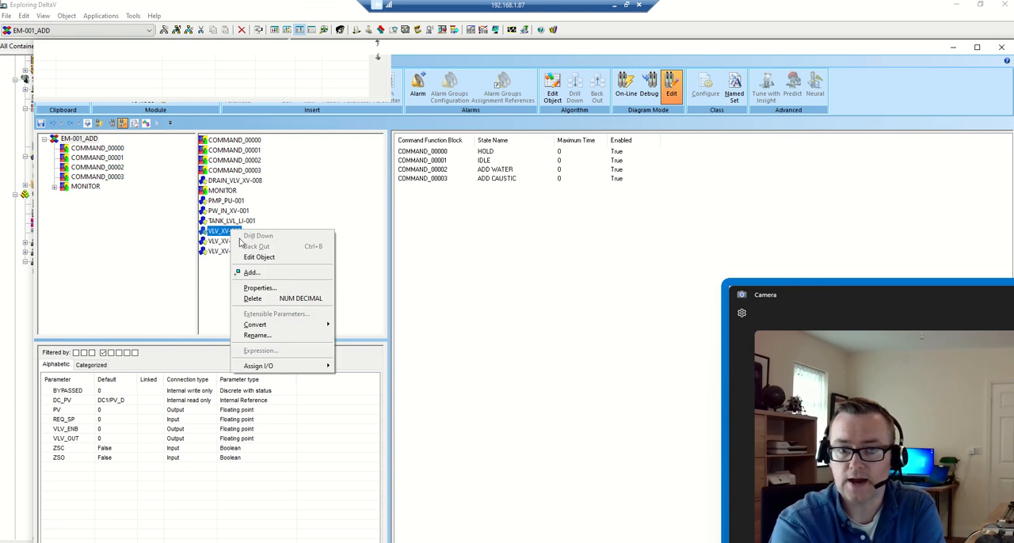
pyautogui.moveTo(209, 296)
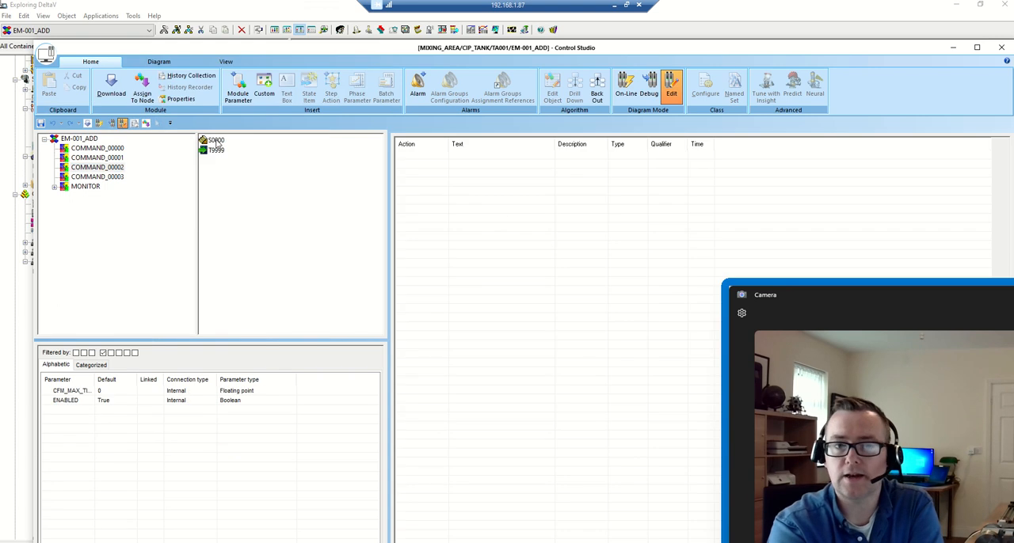
# Step: Show step S0000's actions and review the first action A10's properties
pyautogui.click(98, 168)
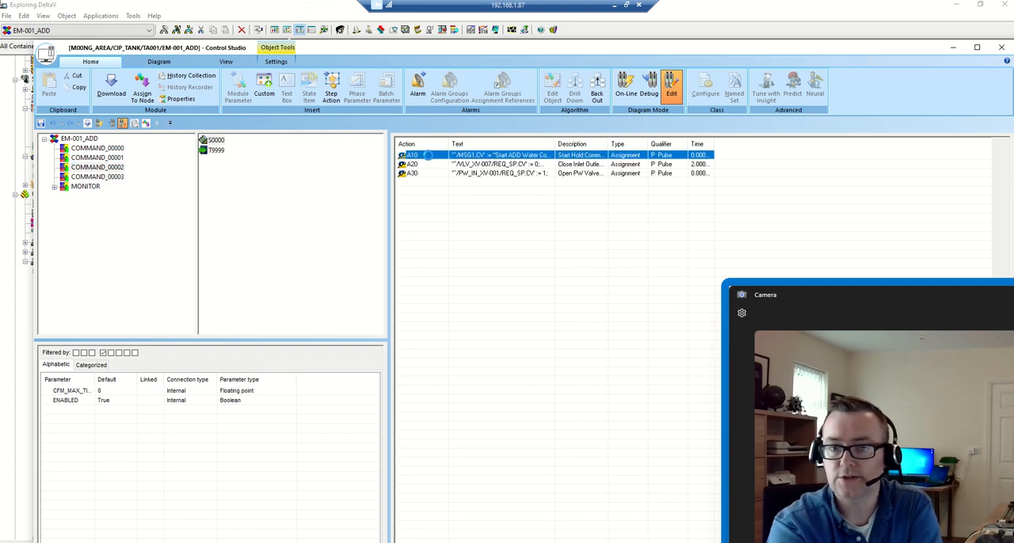
pyautogui.doubleClick(412, 156)
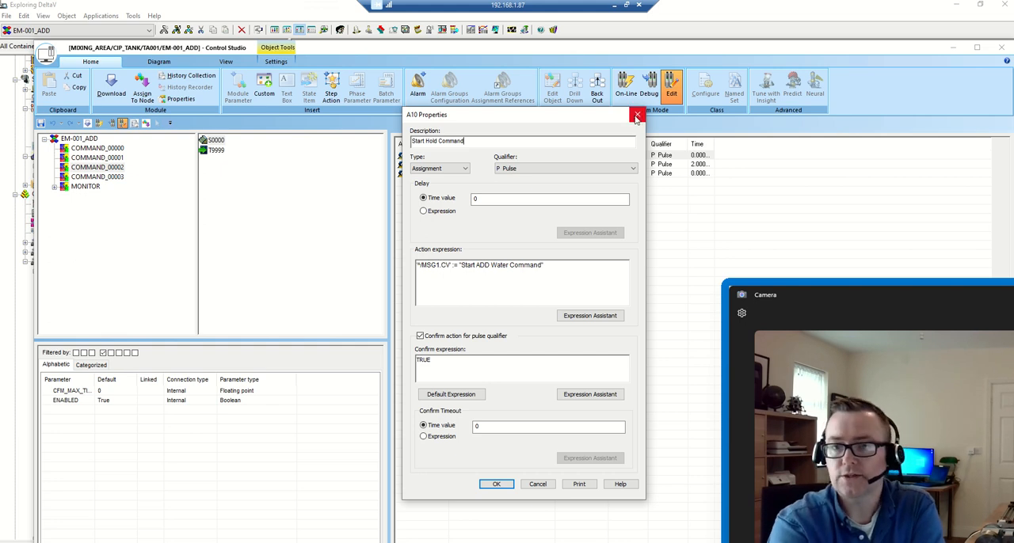
pyautogui.click(637, 115)
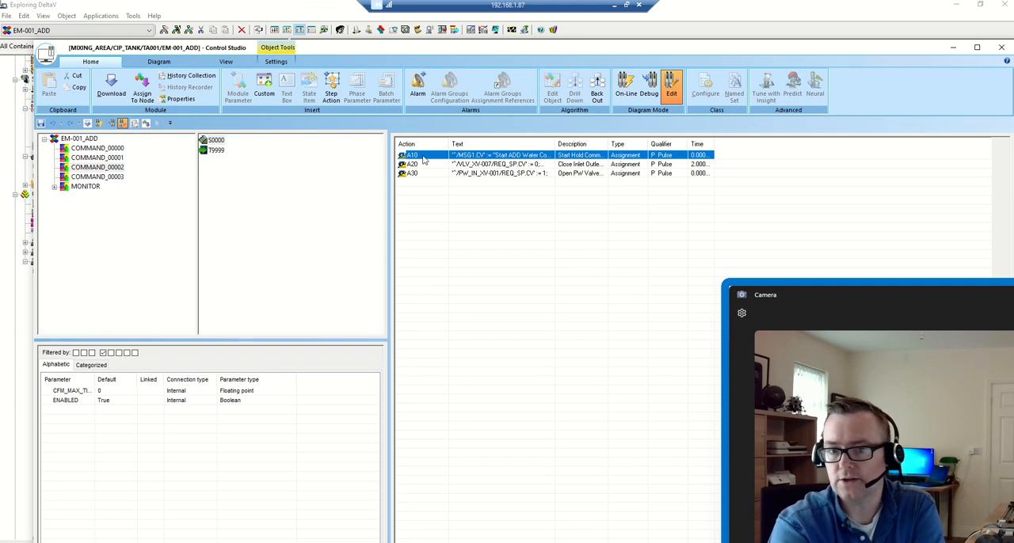
pyautogui.moveTo(431, 168)
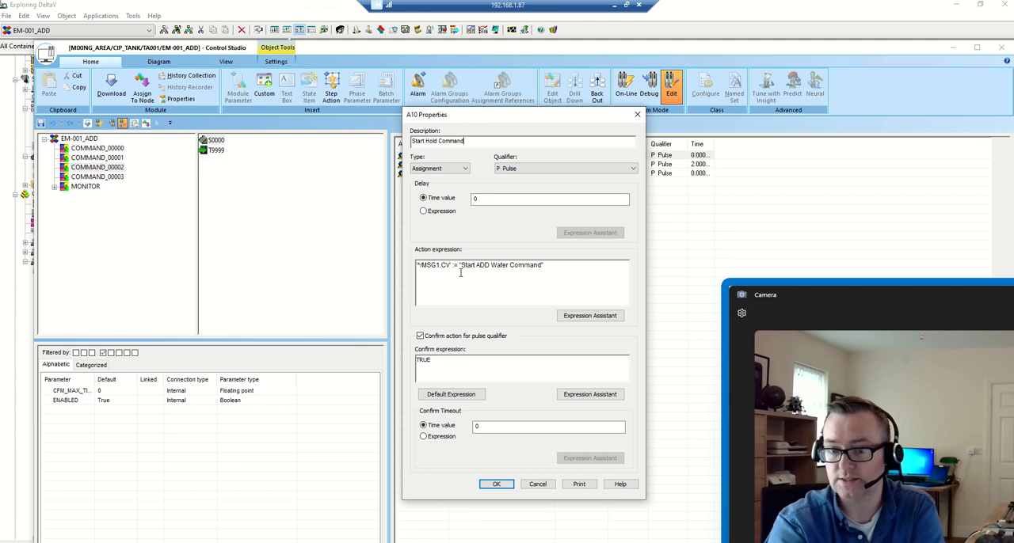
# Step: Review action A20 (Close Inlet Outlet Valves) properties, then open action A30's properties
pyautogui.click(497, 484)
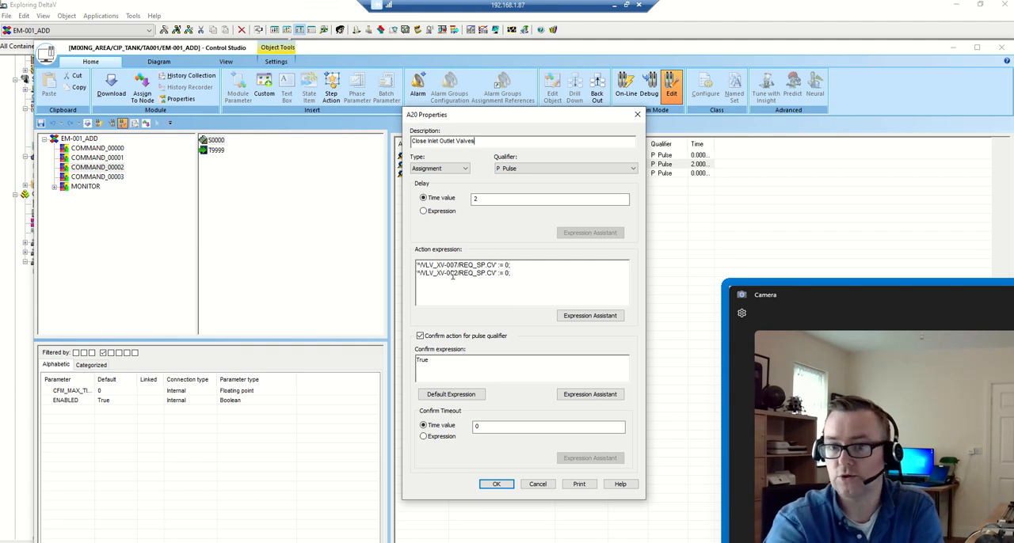
pyautogui.click(496, 485)
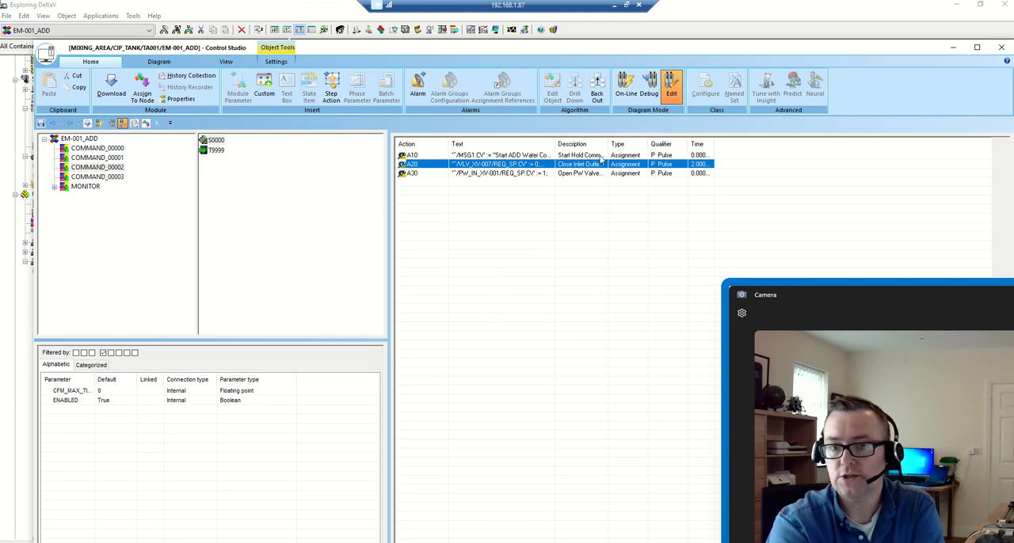
pyautogui.doubleClick(498, 172)
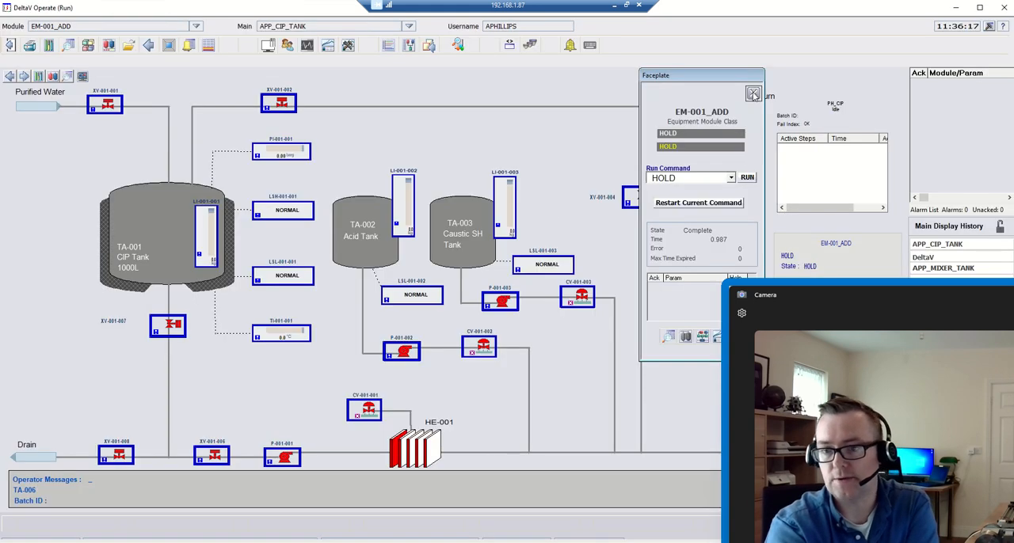
# Step: Close and reopen the EM-001_ADD faceplate, nudging it to a new position
pyautogui.click(752, 94)
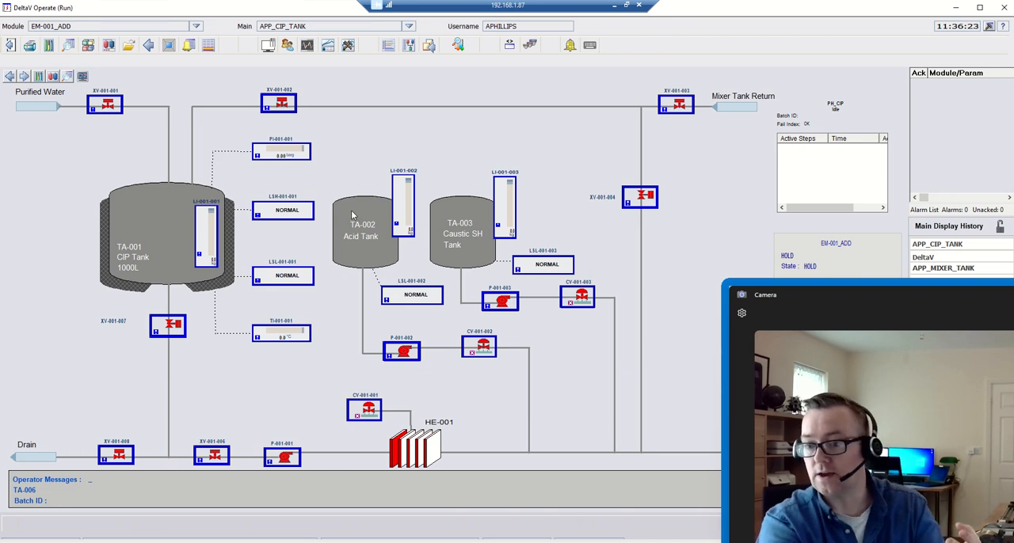
pyautogui.moveTo(795, 273)
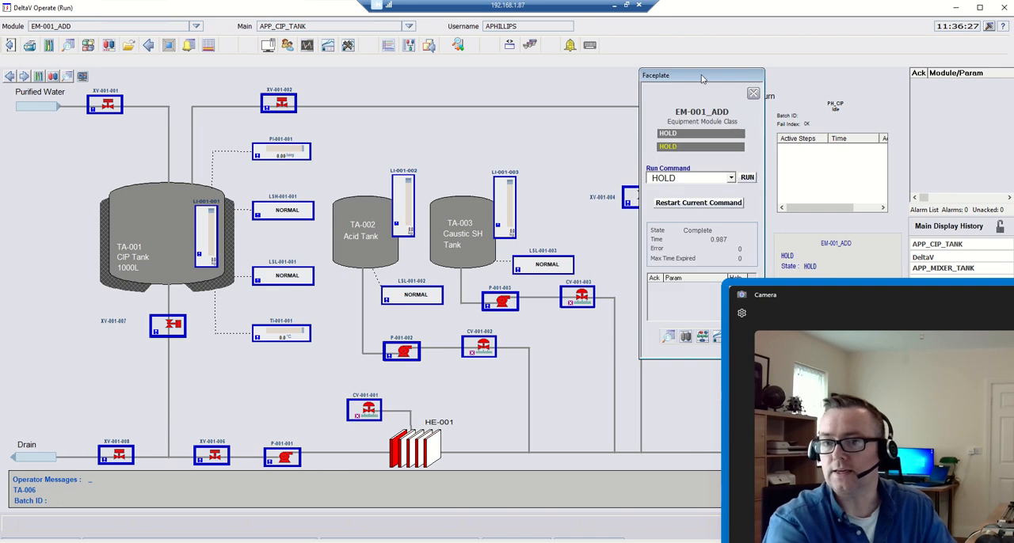
pyautogui.moveTo(700, 79); pyautogui.dragTo(709, 64)
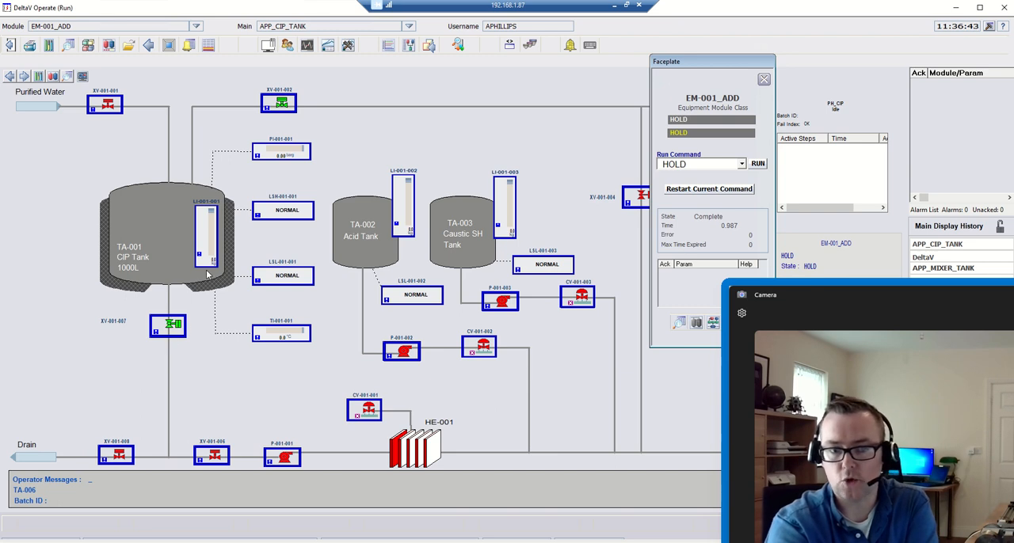
pyautogui.moveTo(173, 247)
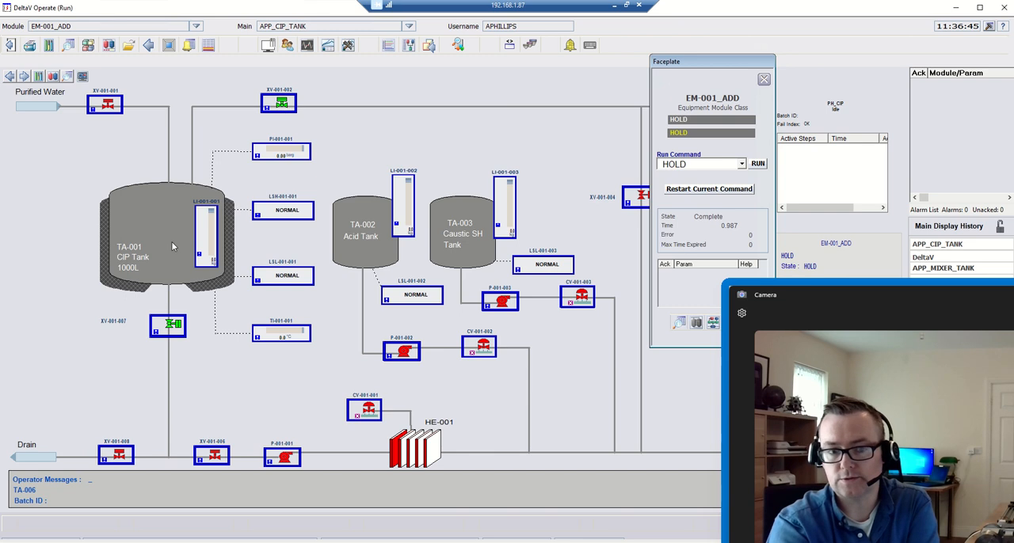
pyautogui.moveTo(200, 250)
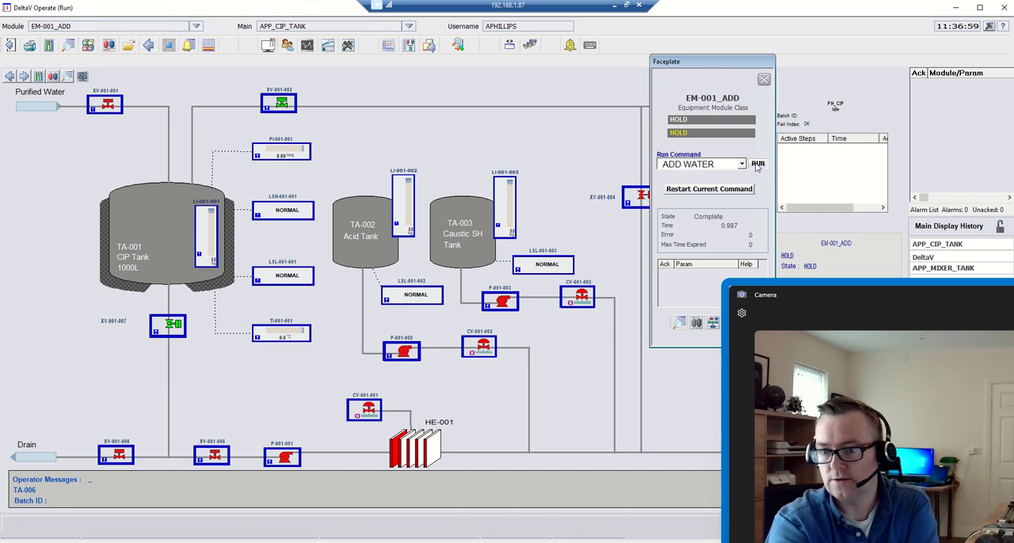
# Step: Run the ADD WATER command on EM-001_ADD from the faceplate
pyautogui.click(757, 163)
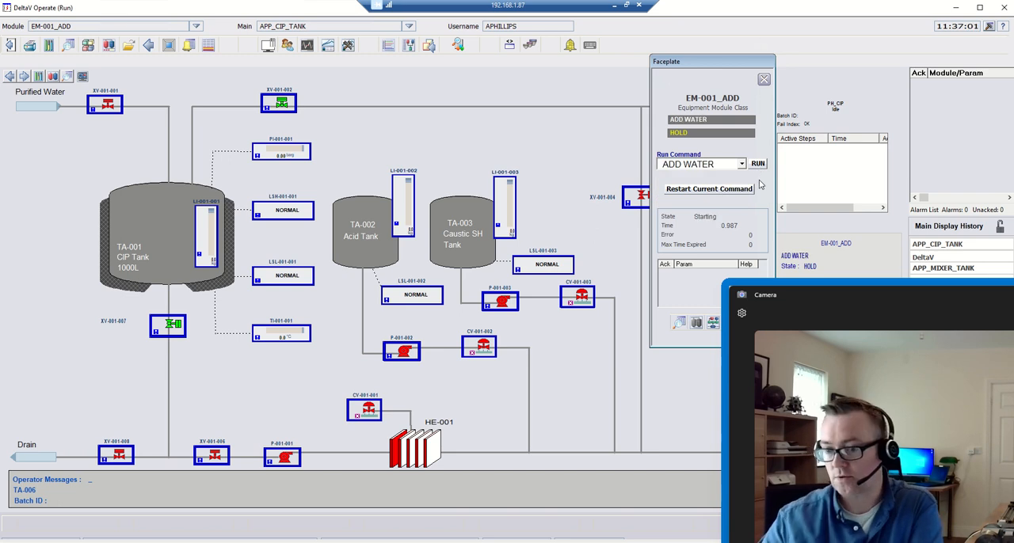
pyautogui.click(757, 163)
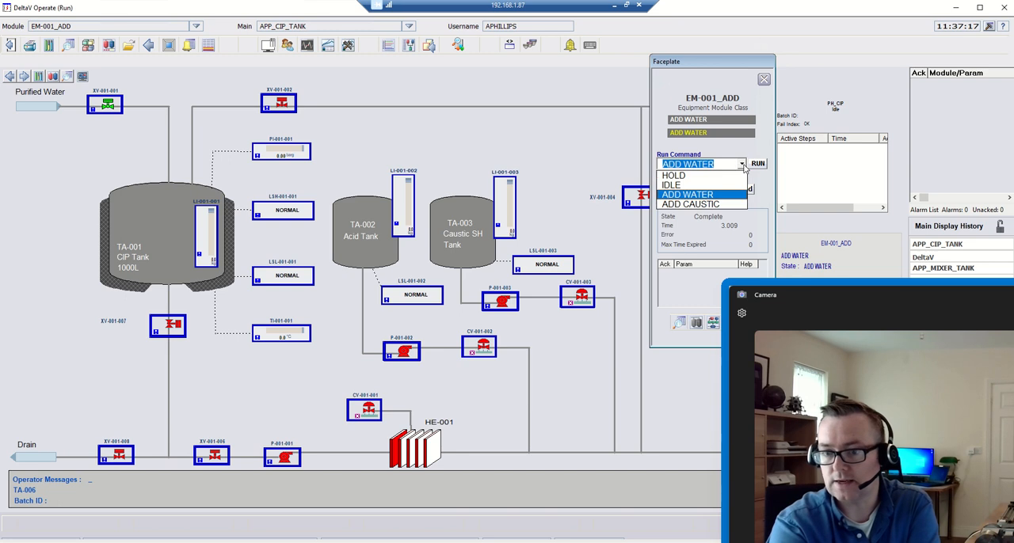
# Step: Select HOLD and run it to put EM-001_ADD back into HOLD
pyautogui.click(671, 174)
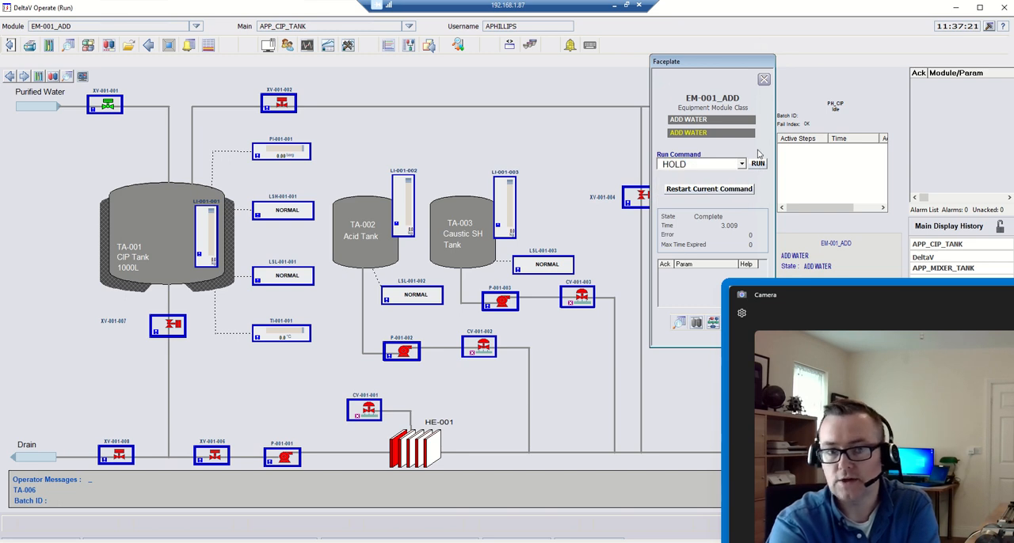
pyautogui.click(757, 163)
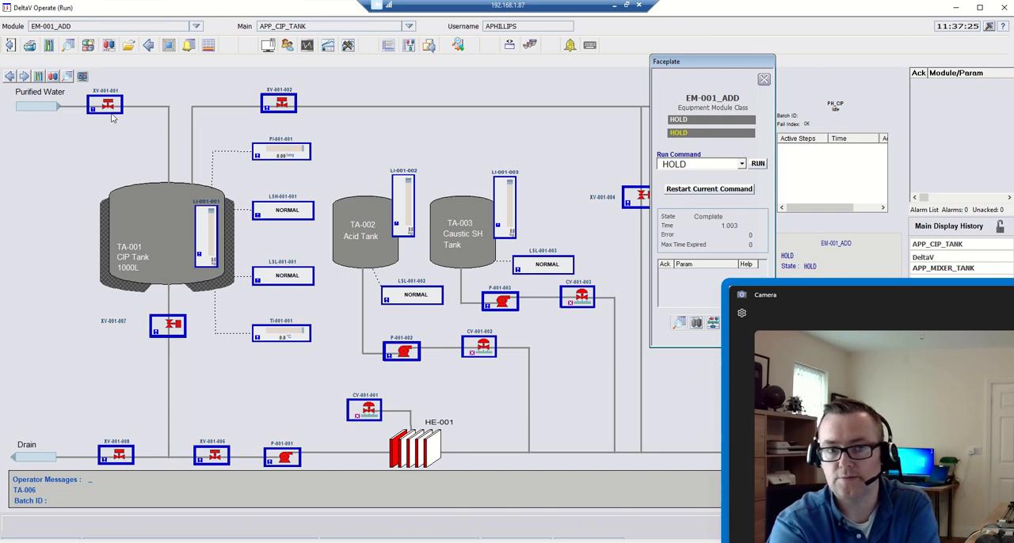
pyautogui.click(104, 104)
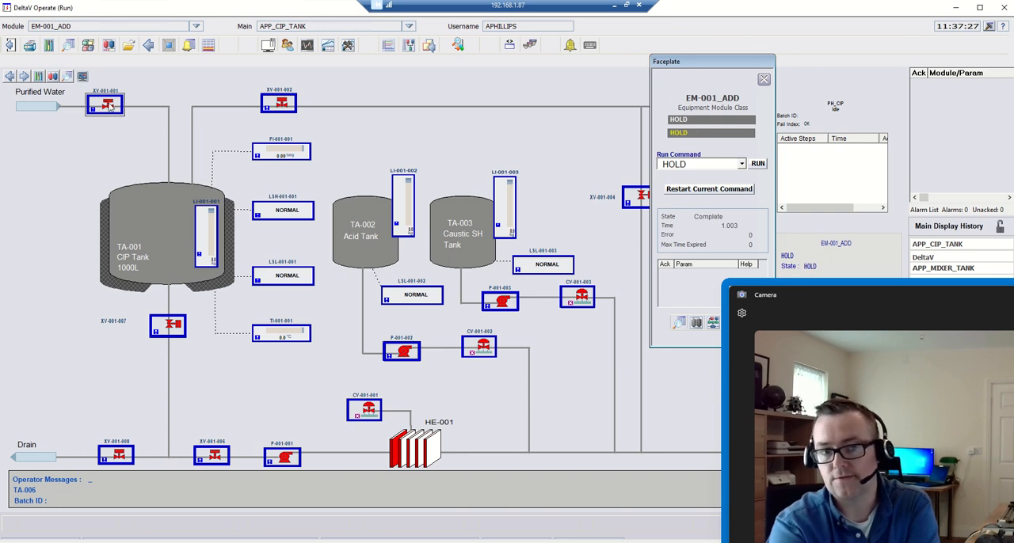